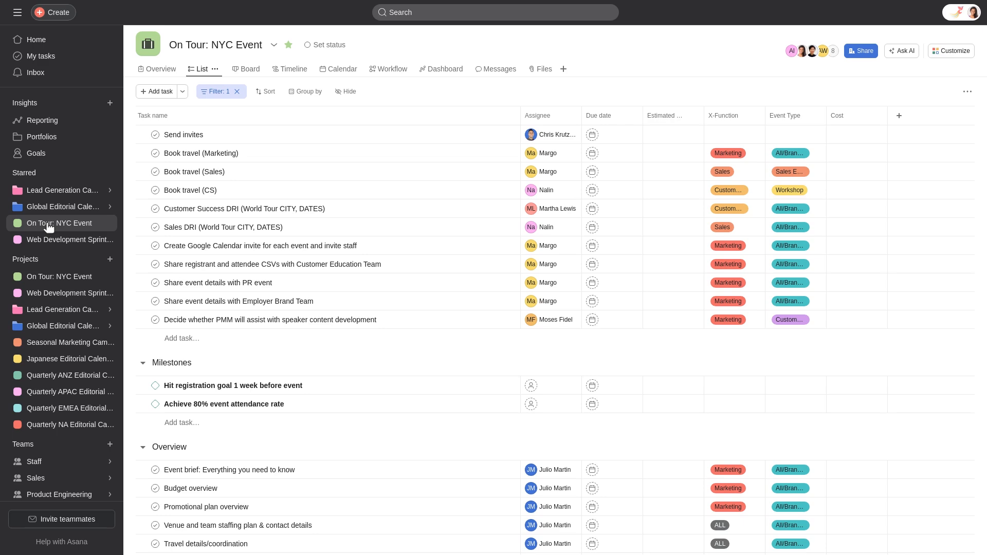
- Add a new 'Send invites' task at the top of the Milestones section and save it
left_click(53, 12)
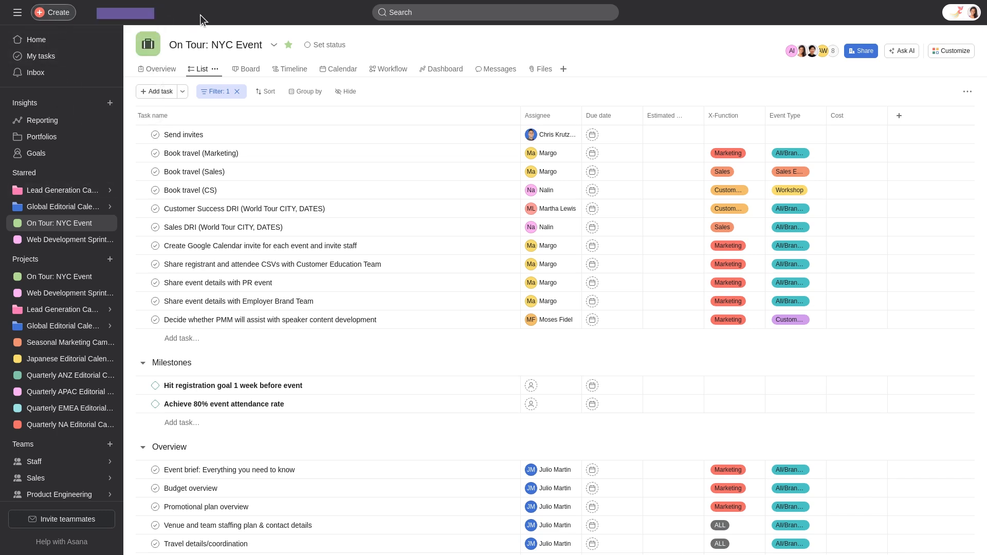
mouse_move(157, 91)
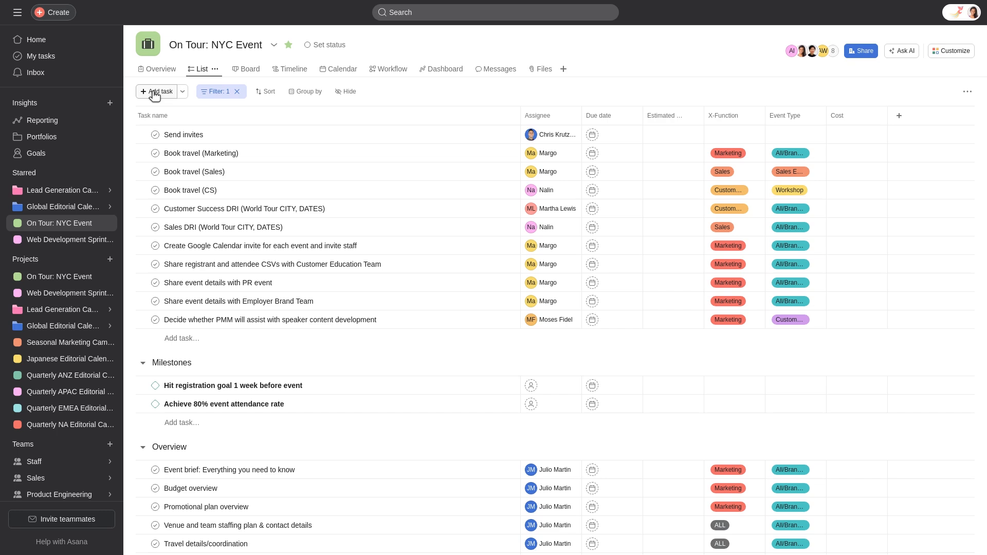
left_click(203, 363)
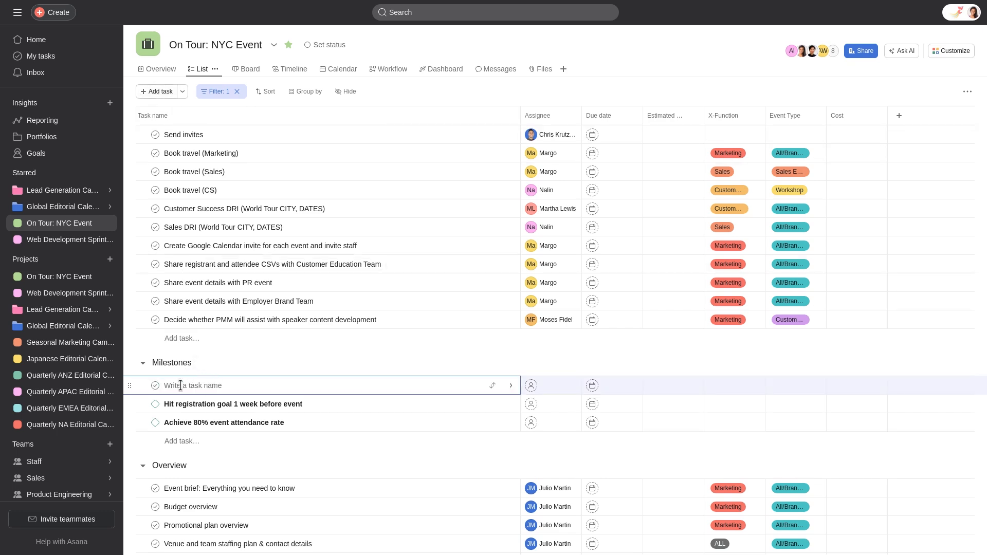
type("Send invites")
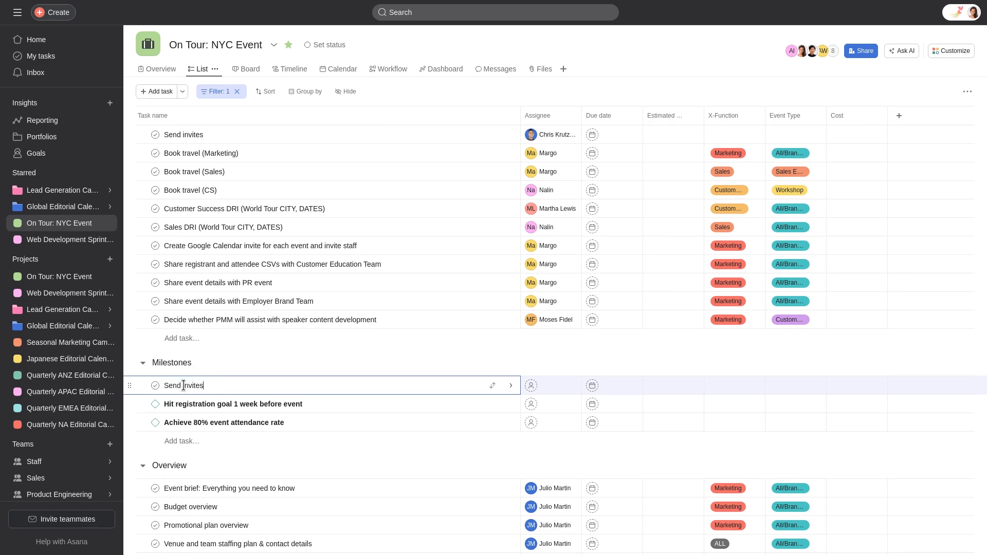
left_click(511, 386)
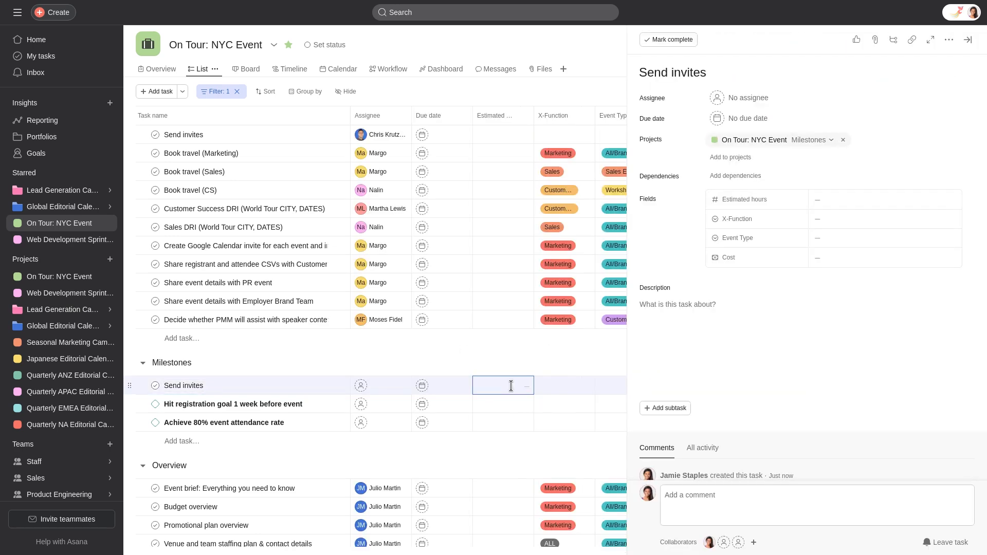
mouse_move(748, 98)
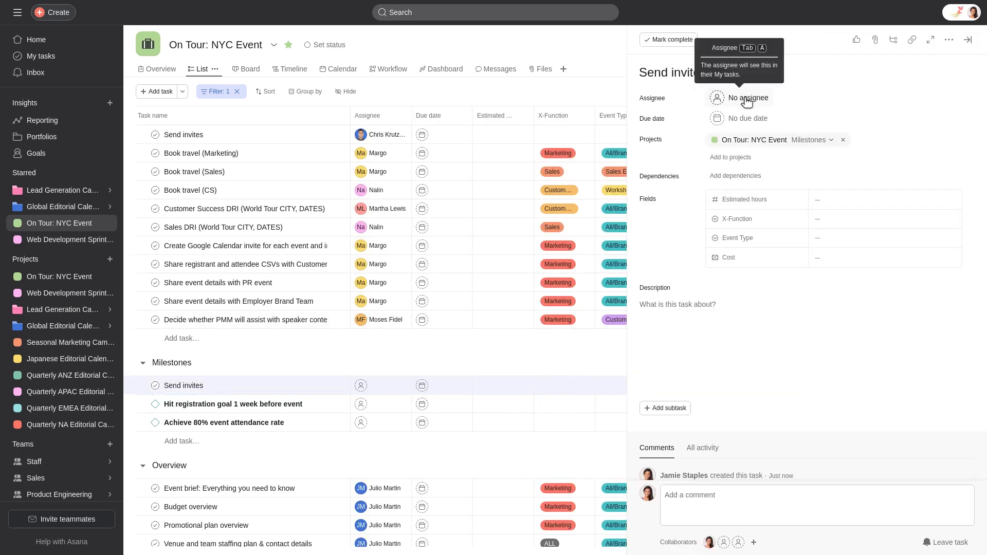
left_click(748, 98)
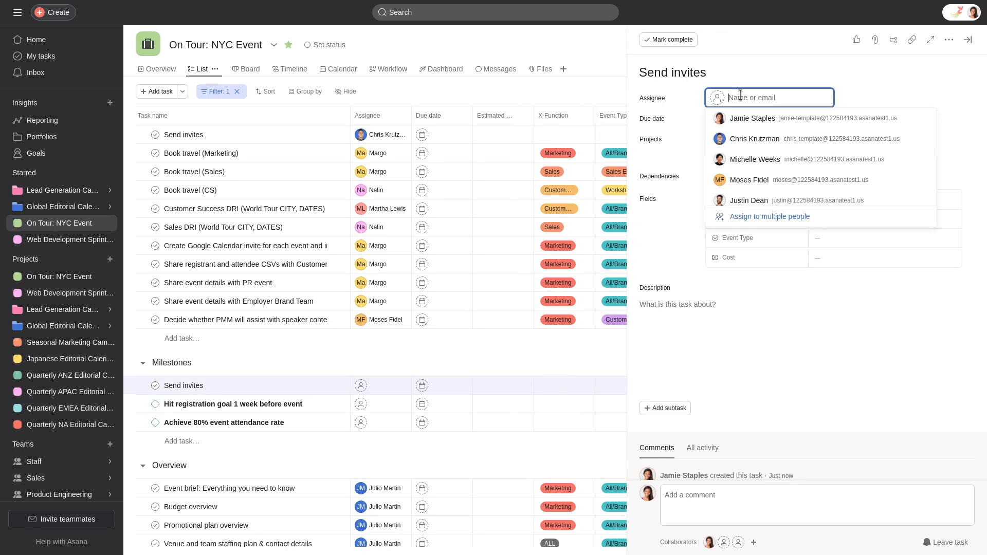
type("Mich")
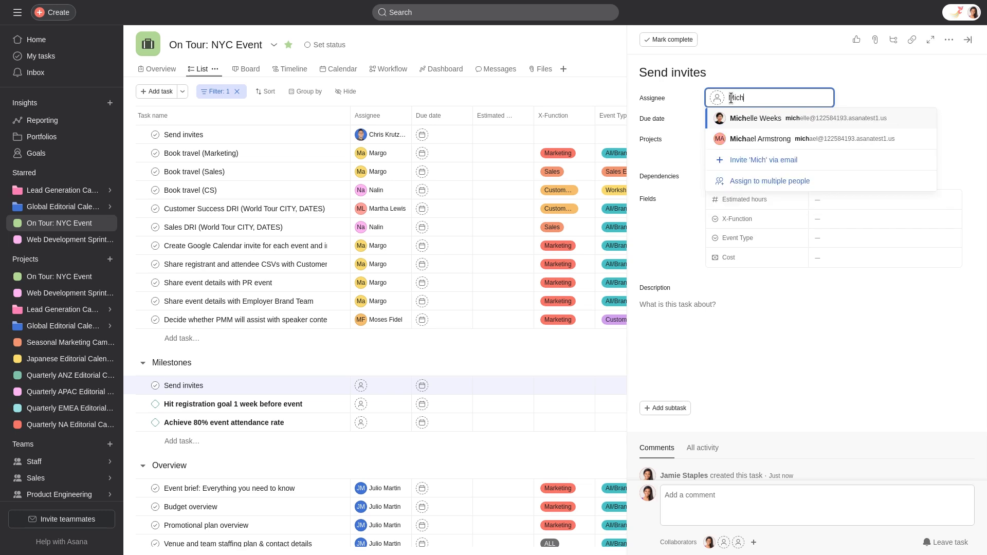
type("elle Weeks")
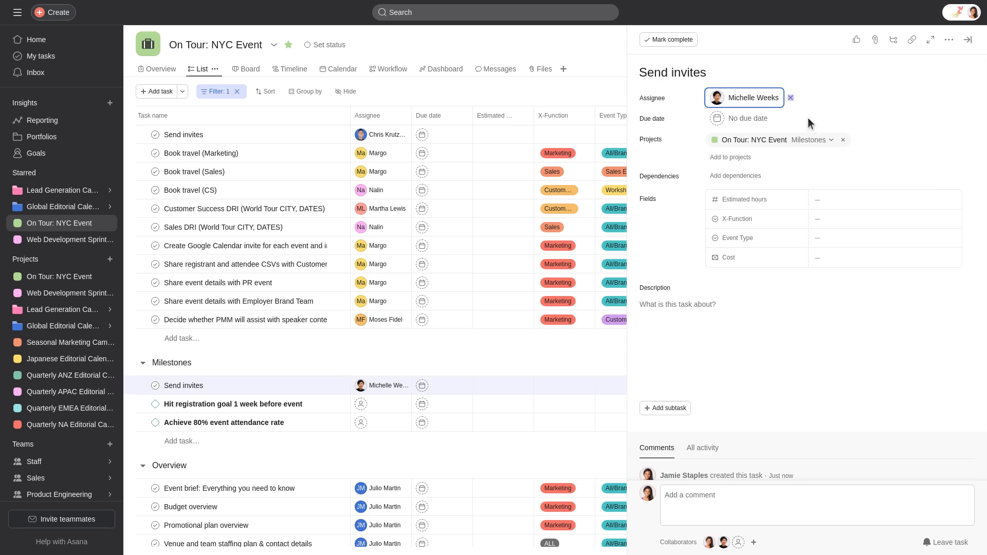
left_click(790, 98)
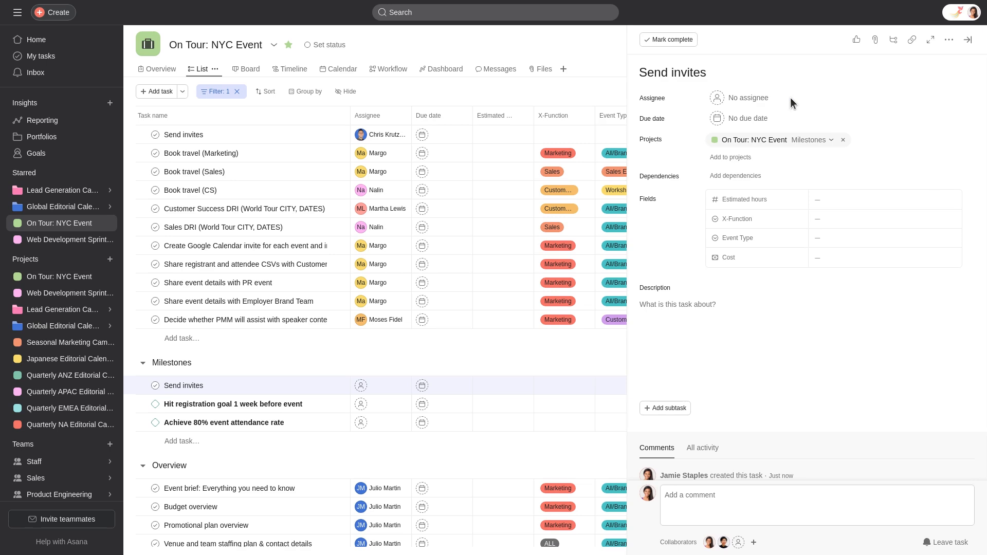
left_click(747, 98)
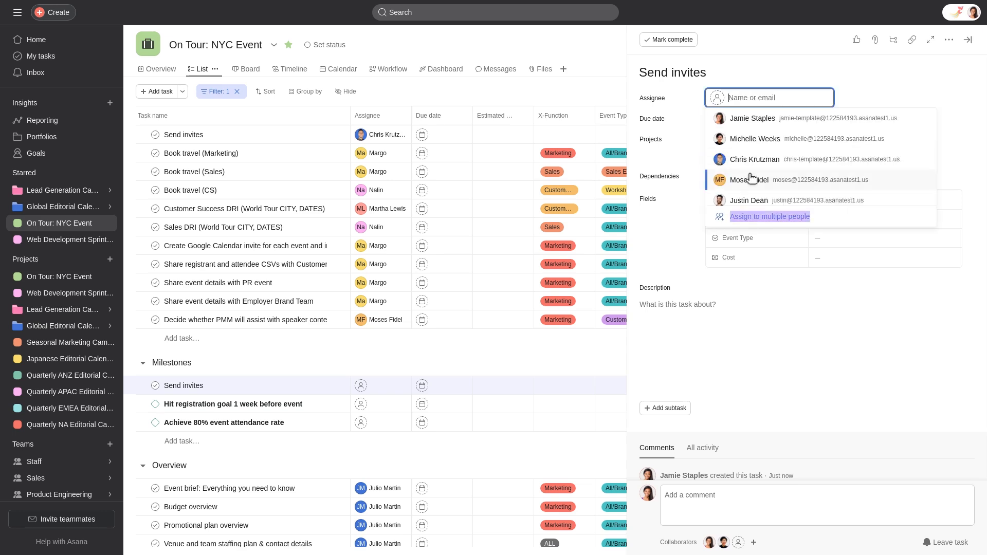
left_click(770, 216)
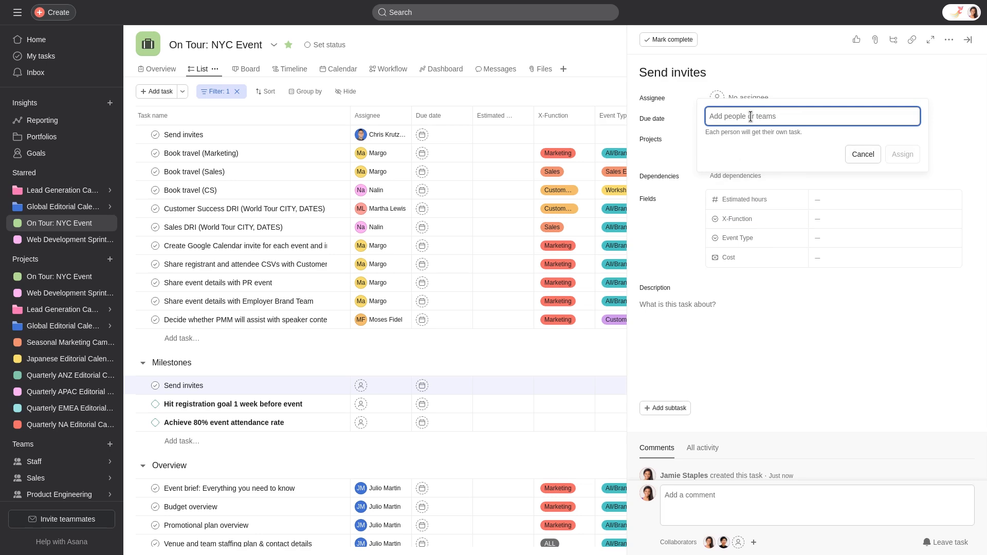
type("Michelle Weeks")
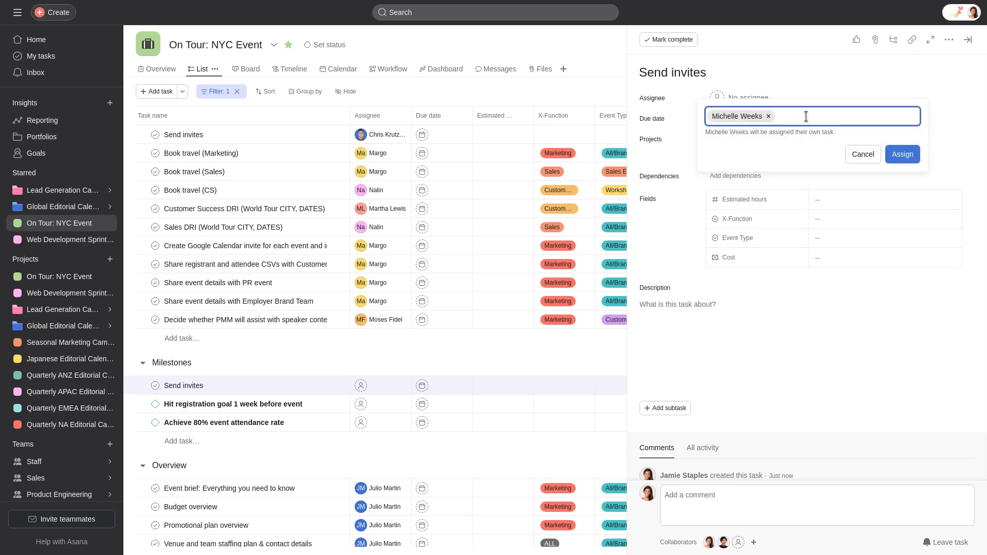
type("Chris")
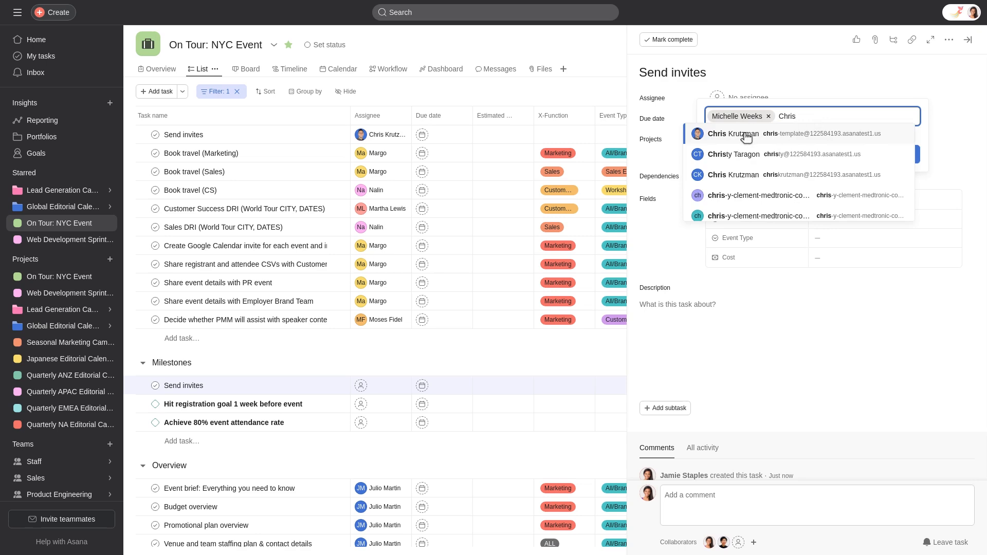
left_click(733, 134)
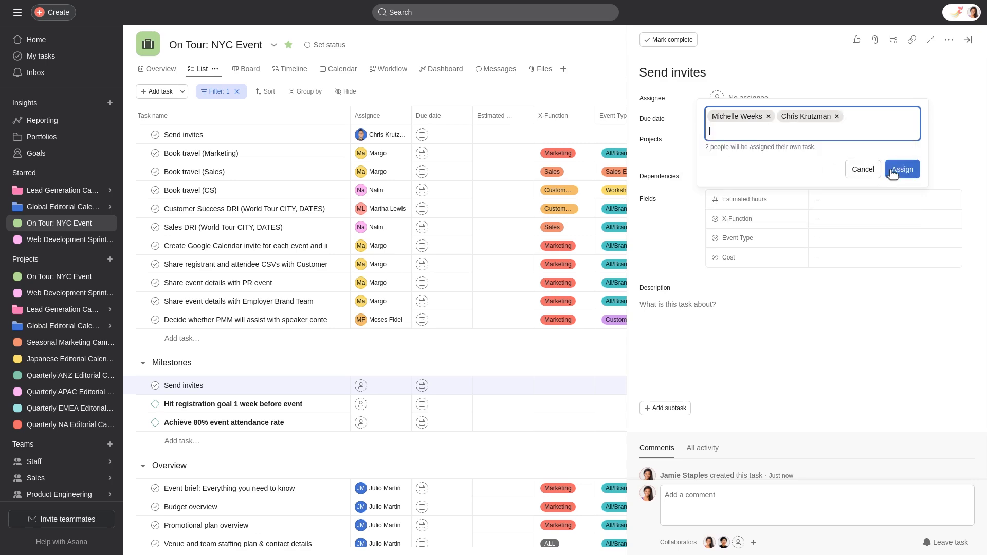
left_click(902, 168)
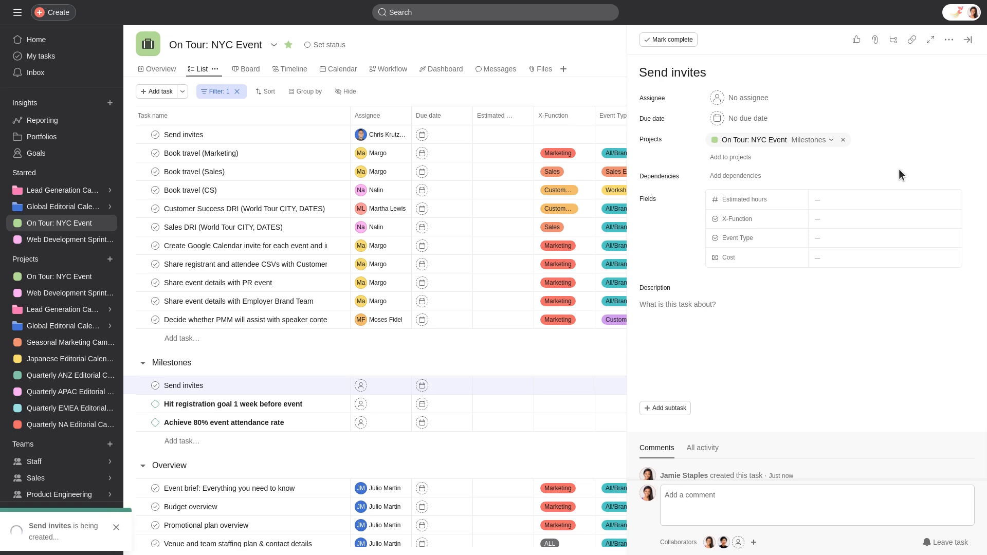